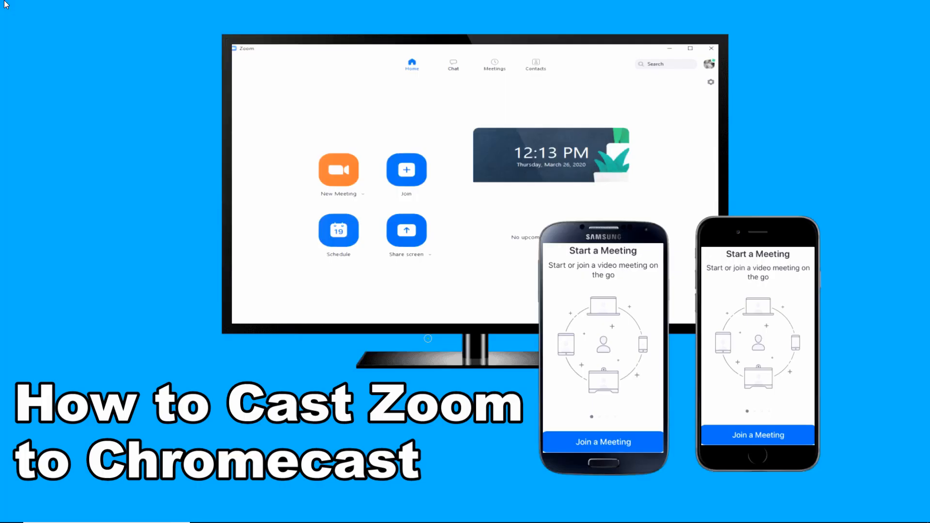
{"action": "mouse_move", "coordinate": [9, 5]}
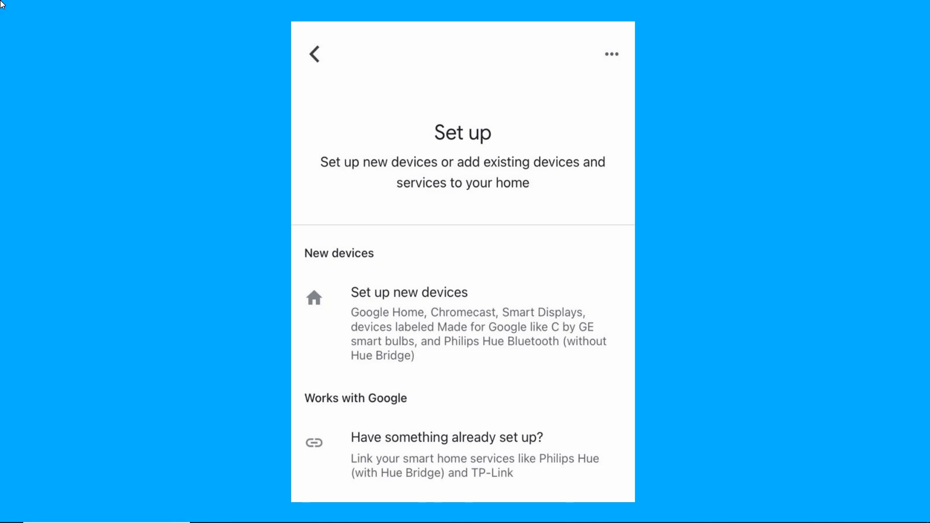
Advance to the slide showing the Zoom desktop home screen cast on the TV
{"action": "left_click", "coordinate": [407, 291]}
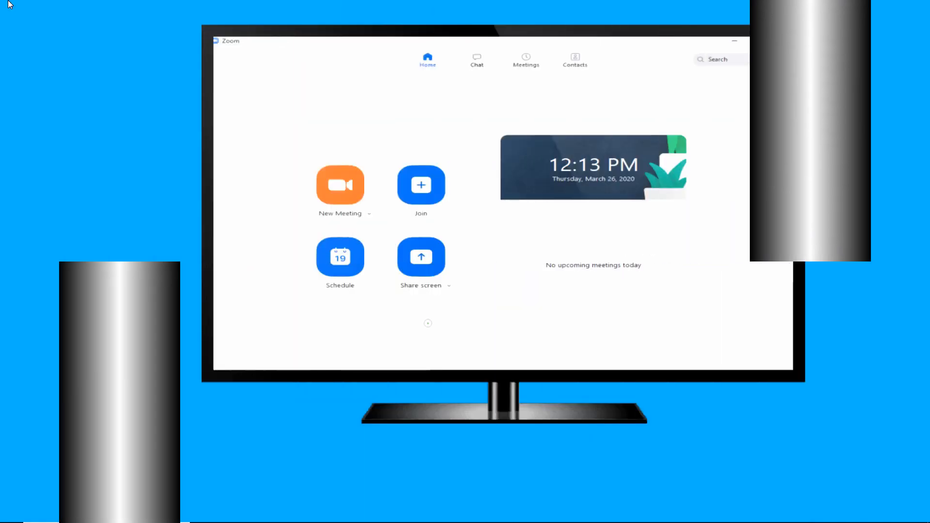
{"action": "left_click", "coordinate": [340, 185]}
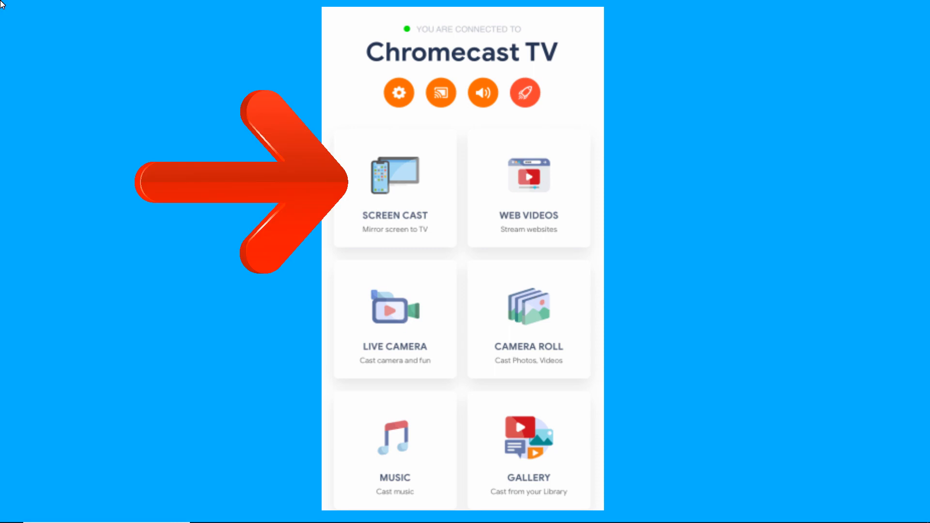
Show the Connect to Chromecast list with Chromecast TV found on the wifi network
{"action": "left_click", "coordinate": [441, 93]}
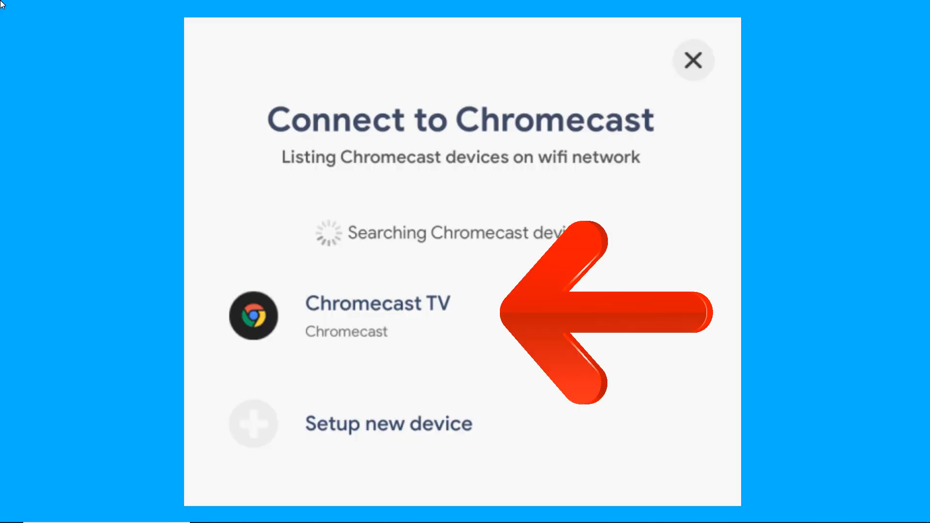